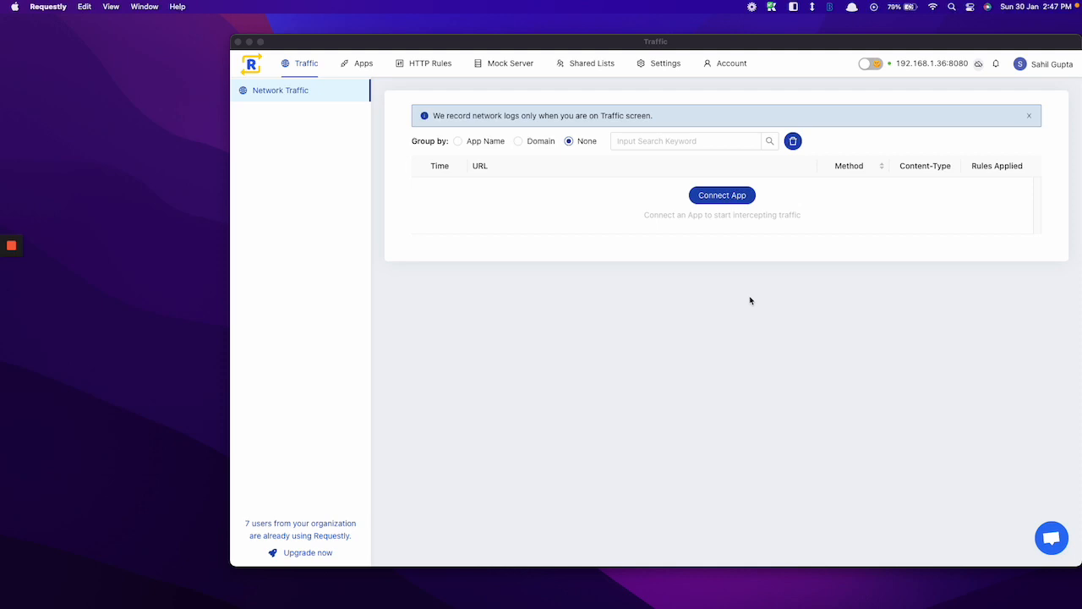
mouse_move(722, 274)
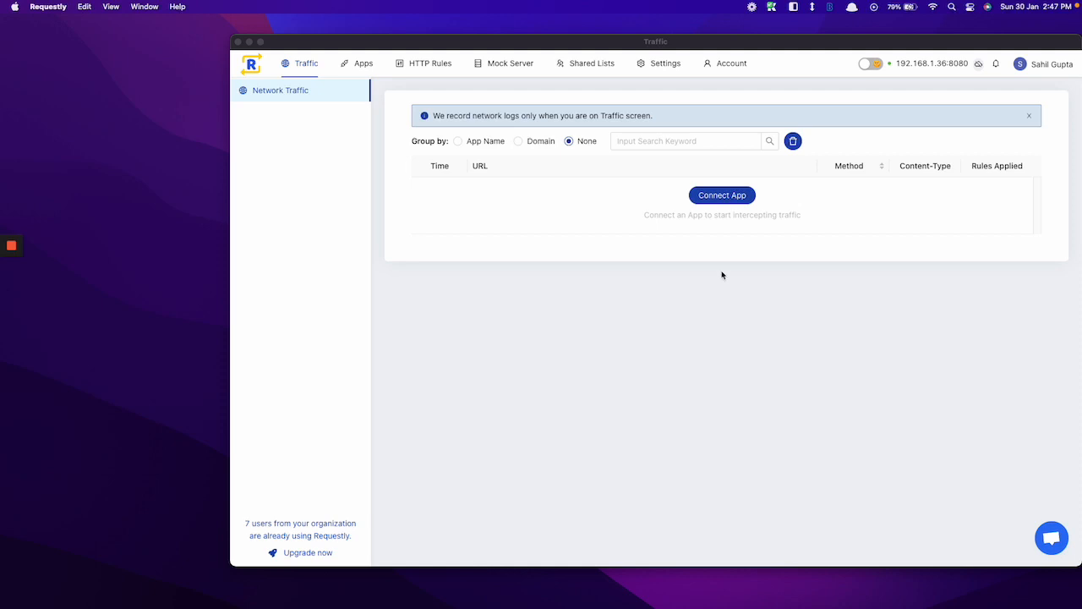
mouse_move(693, 260)
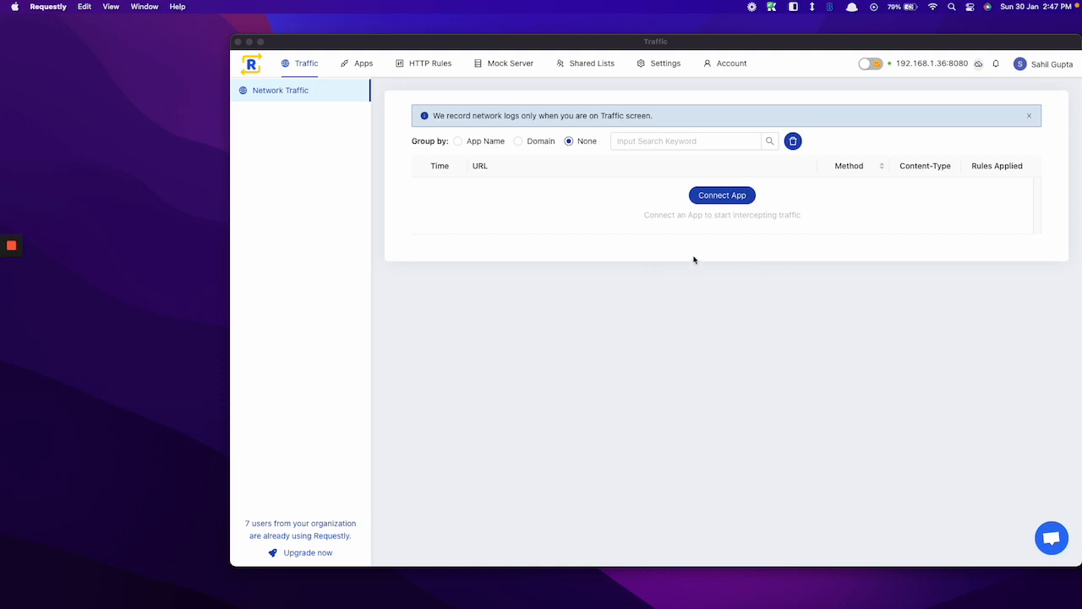
mouse_move(645, 225)
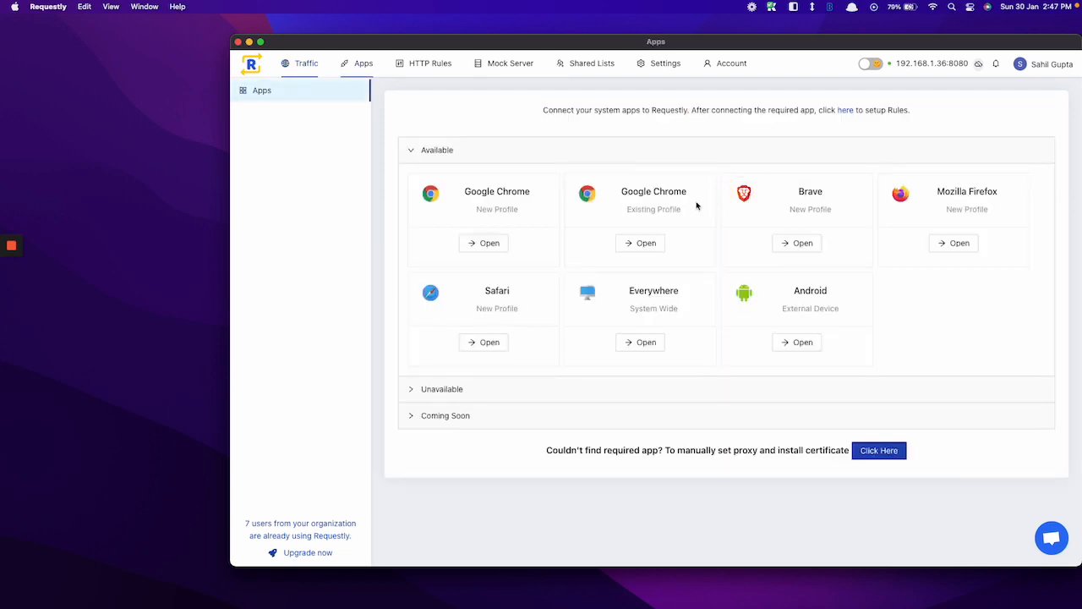
mouse_move(542, 264)
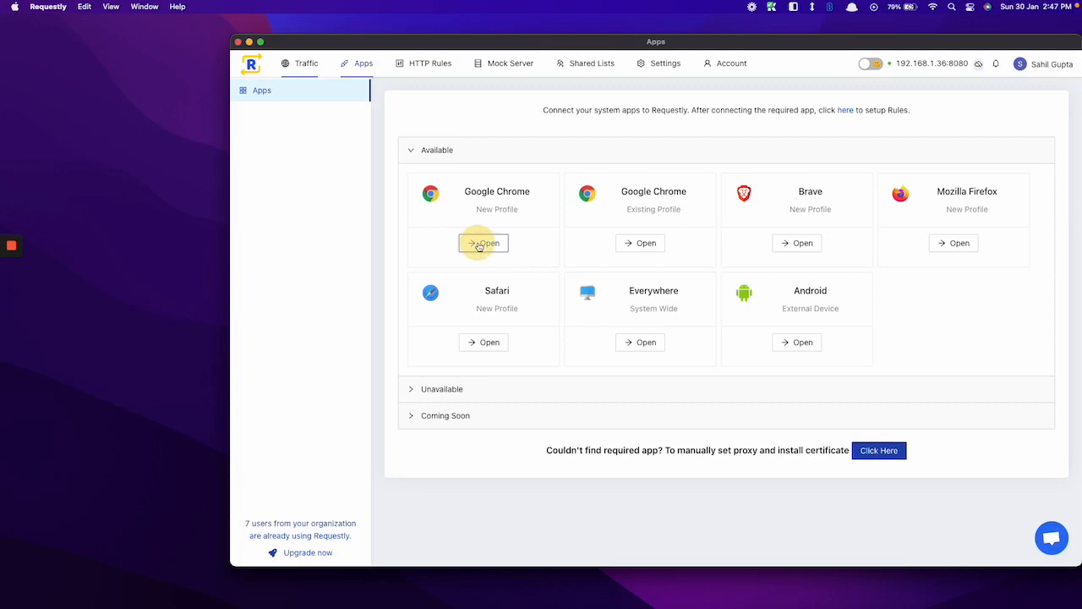
Launch a fresh Google Chrome (New Profile) instance routed through Requestly from the Apps list
left_click(483, 243)
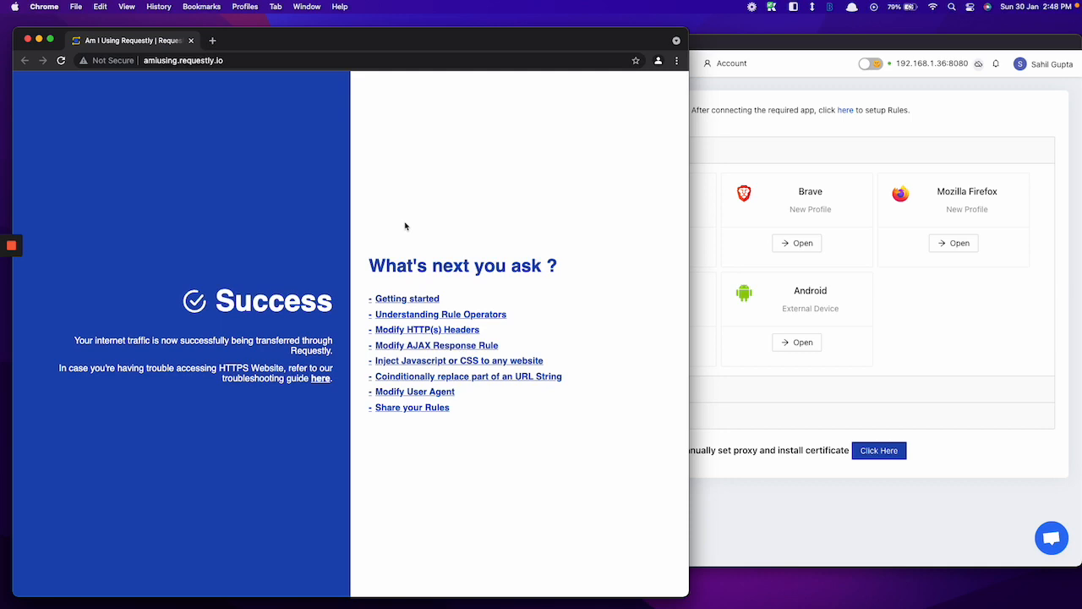
Review the amiusing.requestly.io success page and bring the Requestly window back to the front
left_click(212, 60)
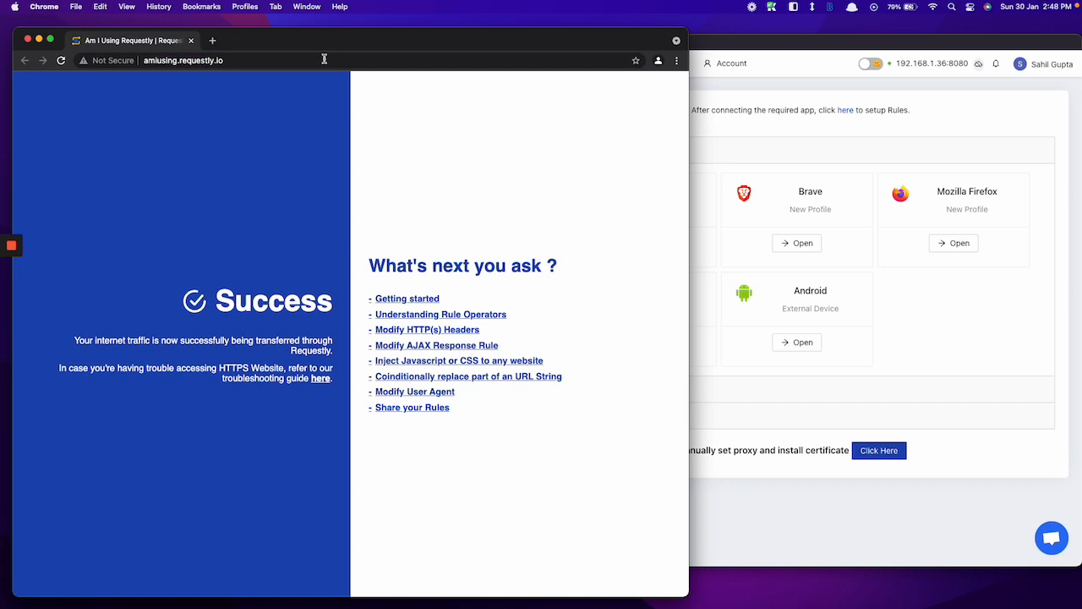
mouse_move(324, 60)
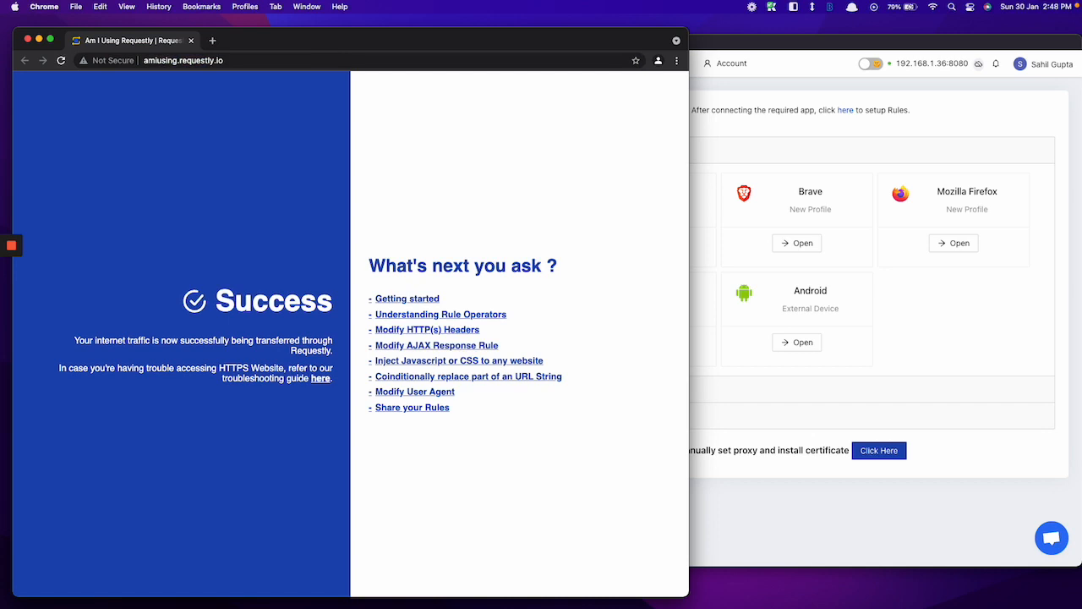
mouse_move(636, 152)
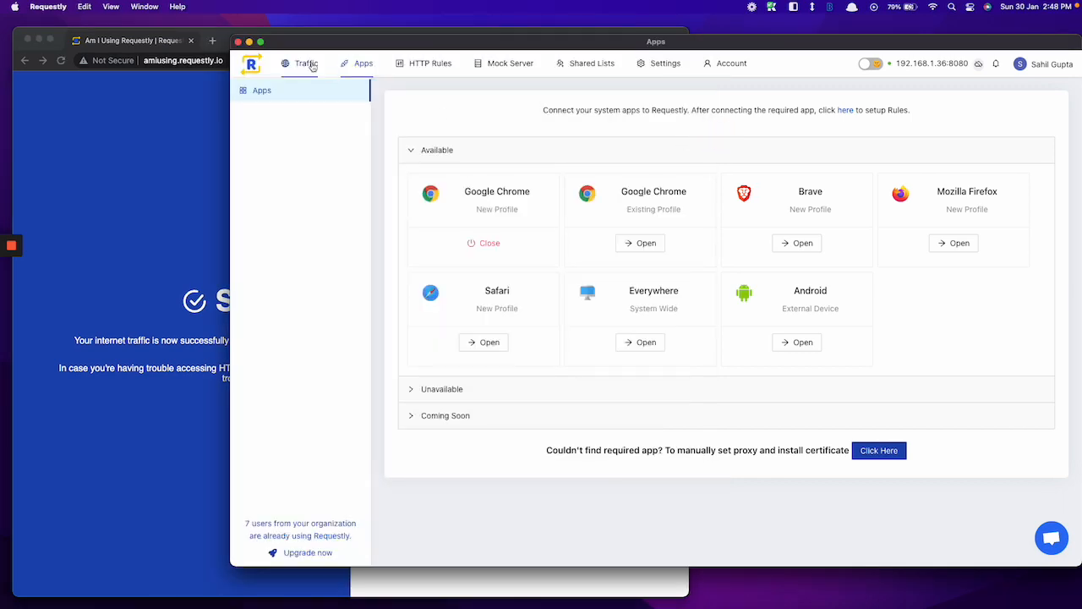
Inspect the captured amiusing.requestly.io request's headers and response body, then show the empty HTTP Rules list
left_click(306, 62)
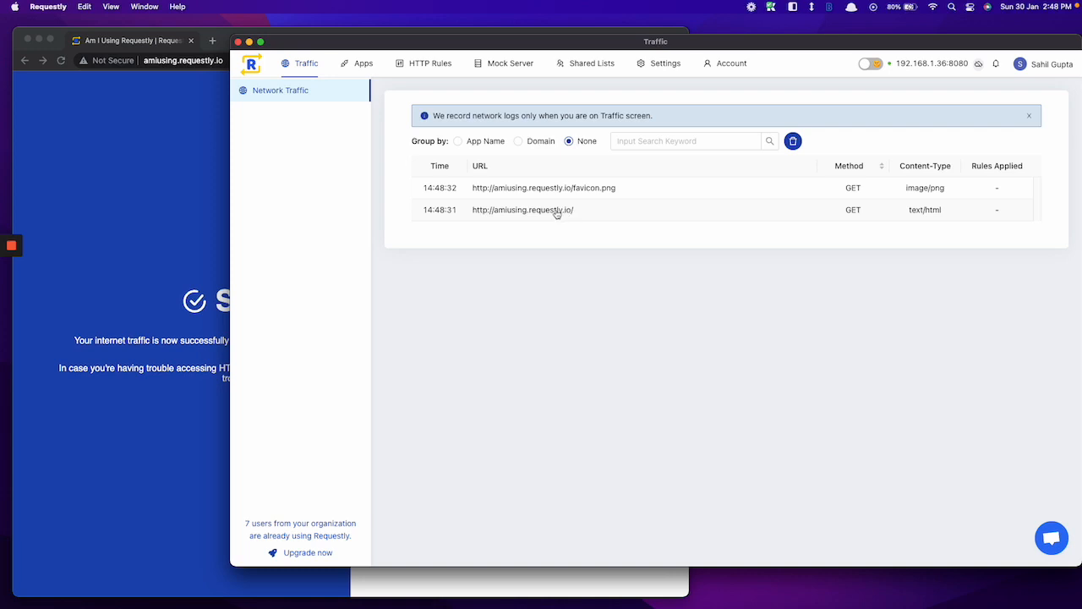
left_click(522, 210)
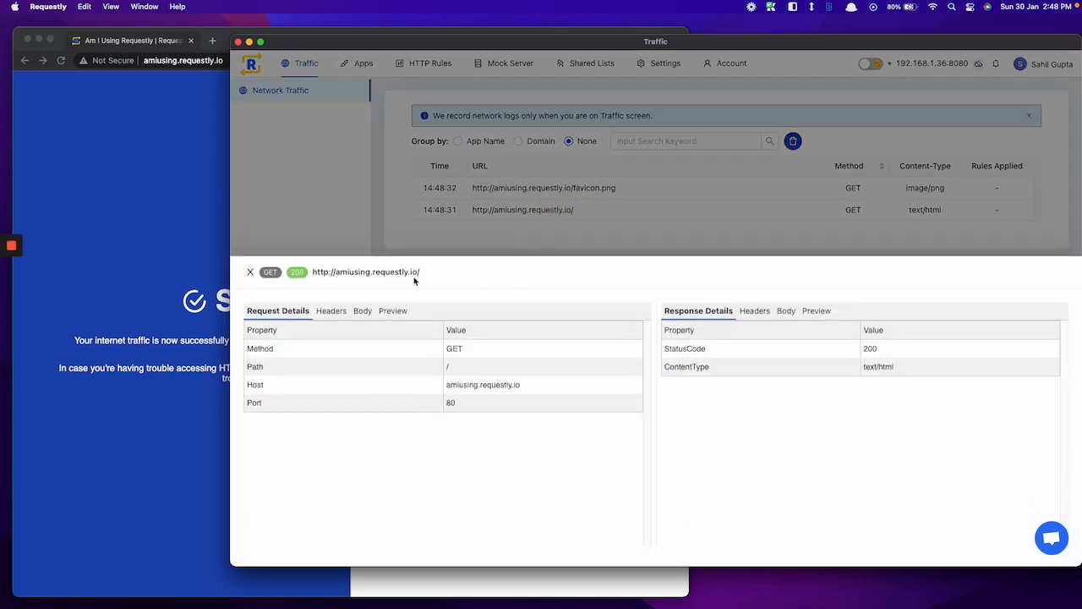
left_click(331, 311)
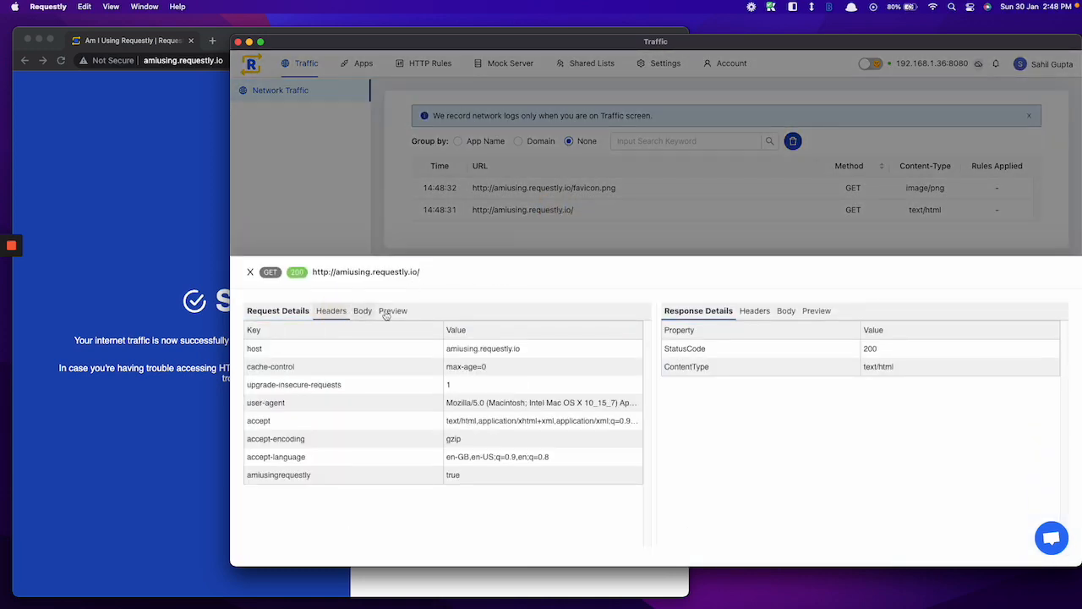
left_click(781, 310)
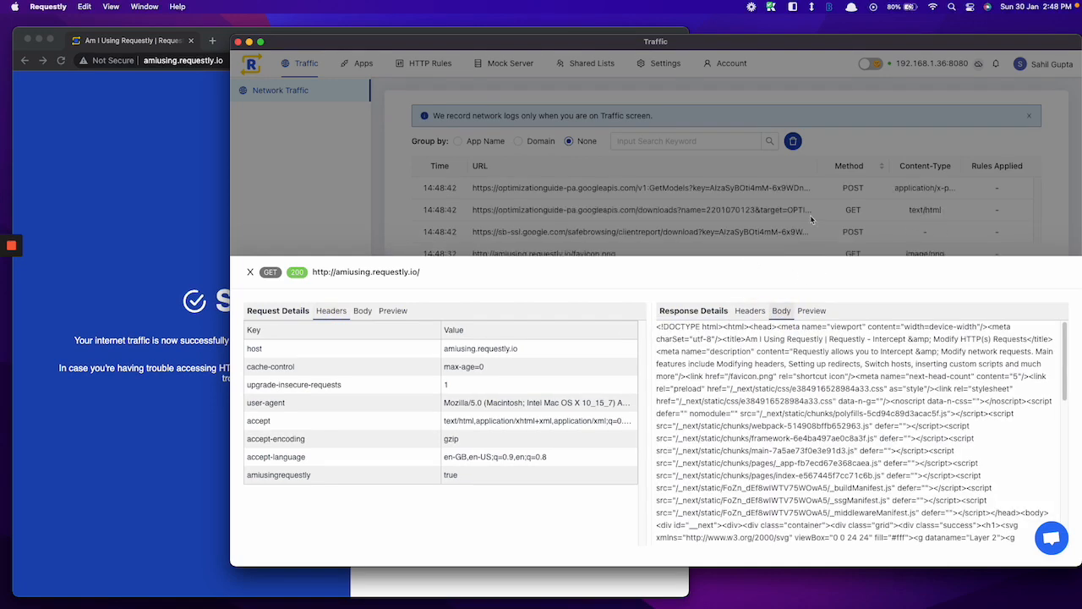
left_click(249, 272)
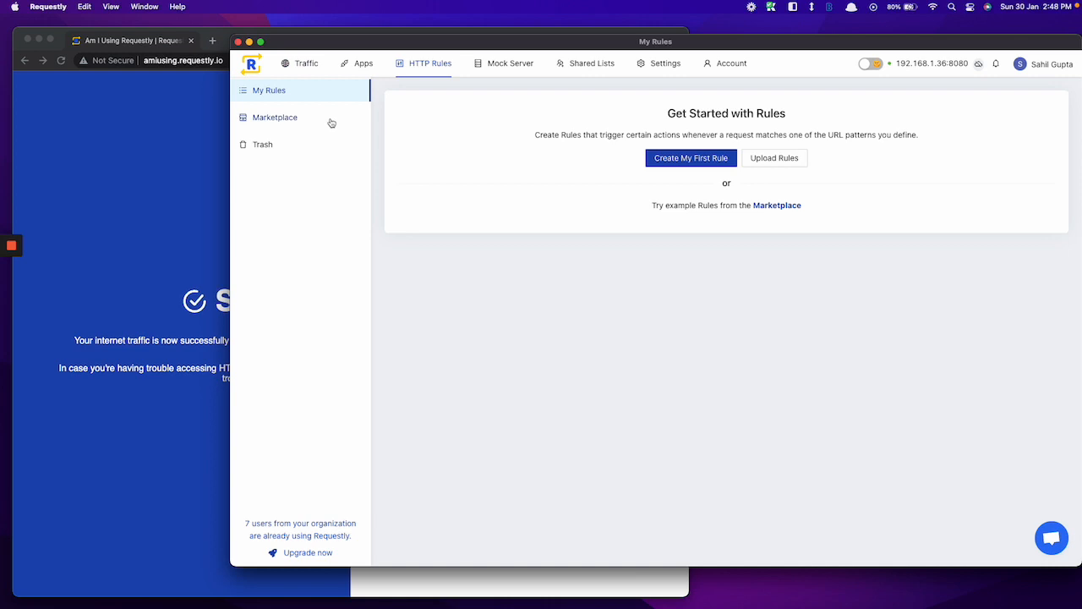
Activate the marketplace rule 'Redirect Google Queries to DuckDuckGo' and return to Chrome
left_click(275, 117)
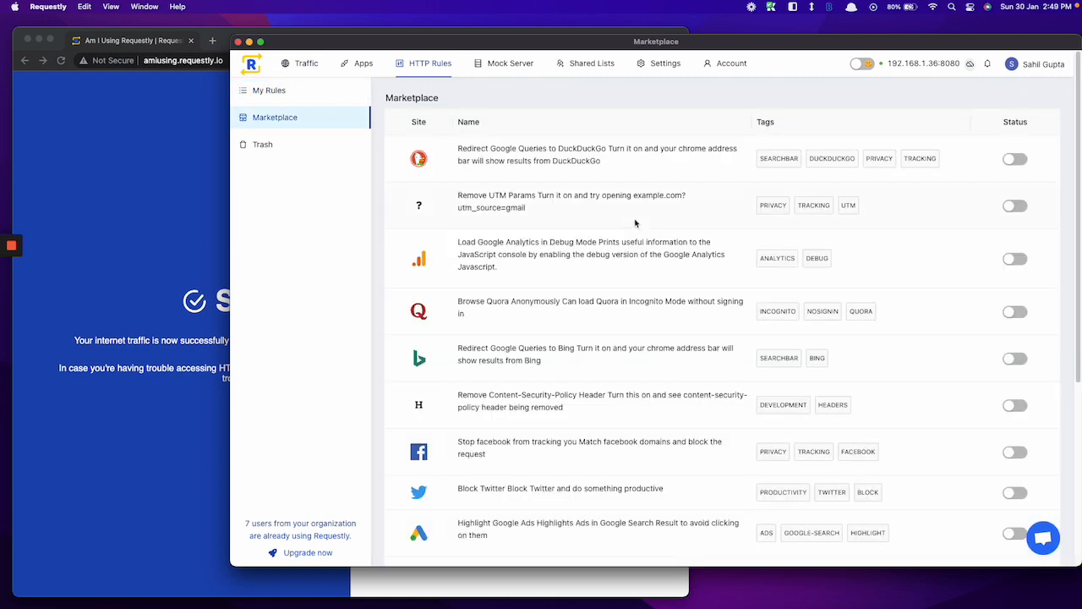
left_click(1014, 159)
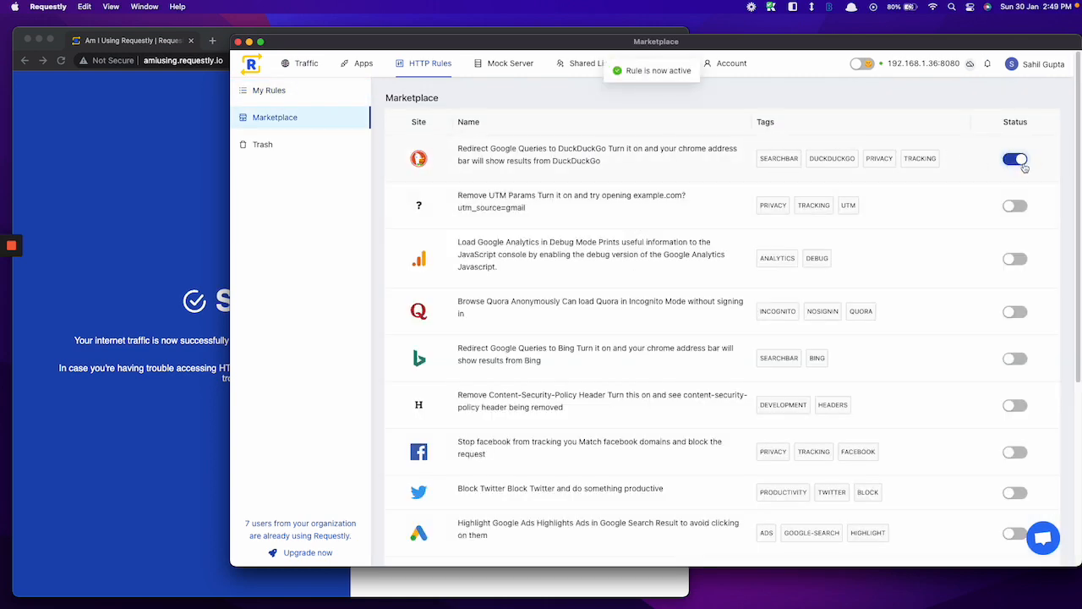
left_click(306, 64)
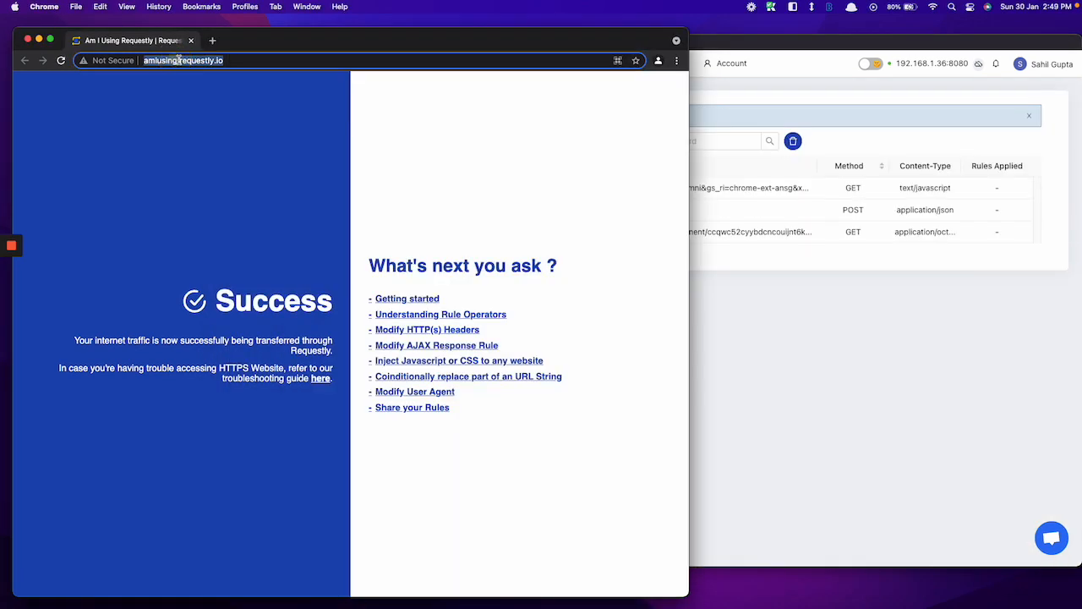
Search for 'hello' from Chrome's omnibox, landing on DuckDuckGo results
type("he")
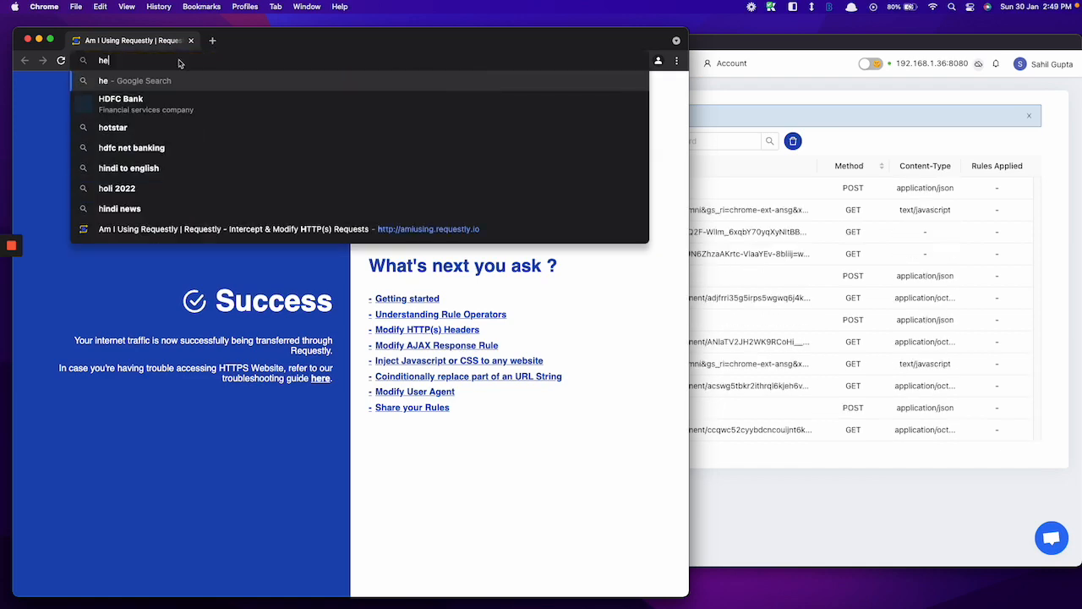
key("Return")
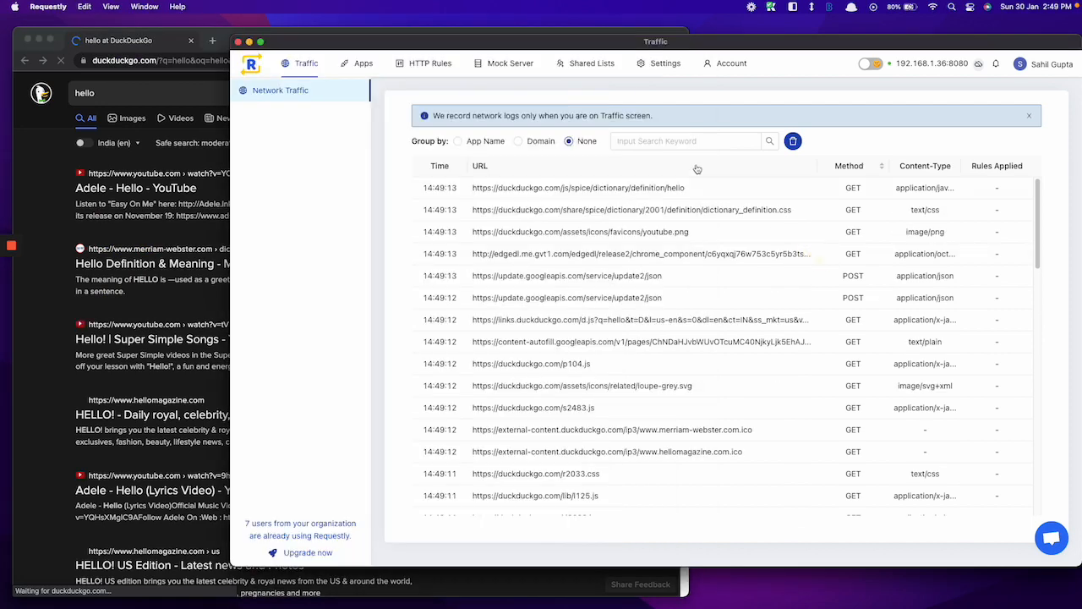
Filter the log for the google.com request, read its 307 Location header pointing to DuckDuckGo, then clear the filter and logs
type("google")
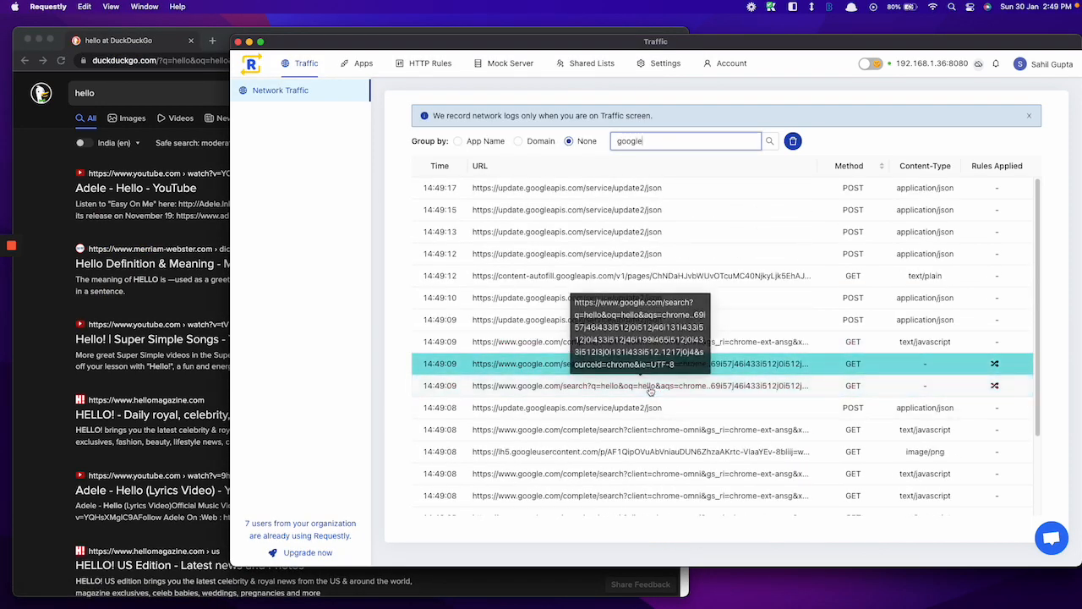
mouse_move(996, 389)
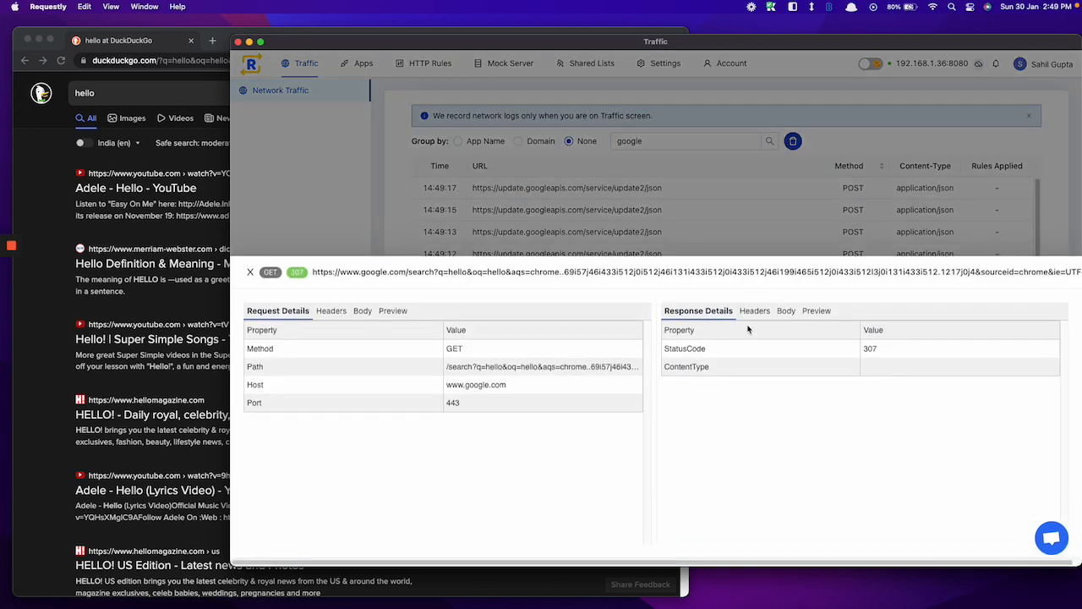
left_click(754, 310)
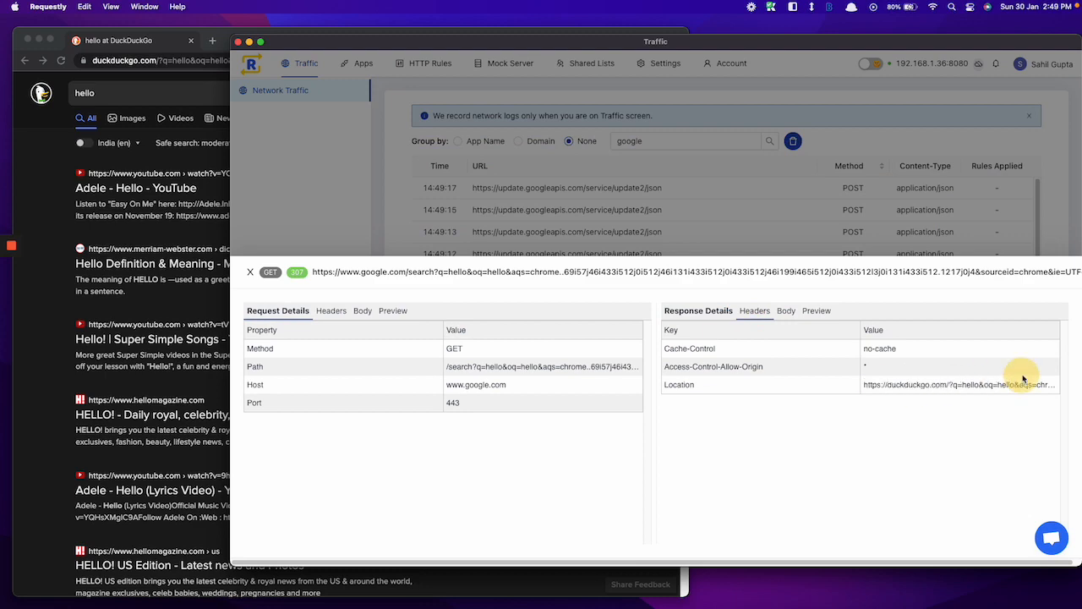
double_click(955, 384)
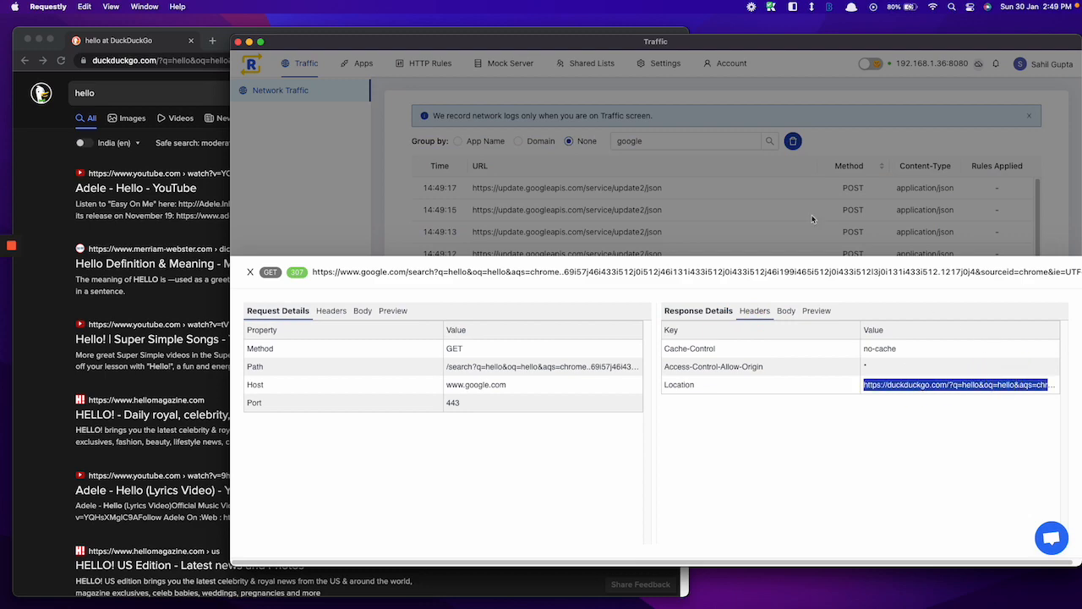
left_click(250, 272)
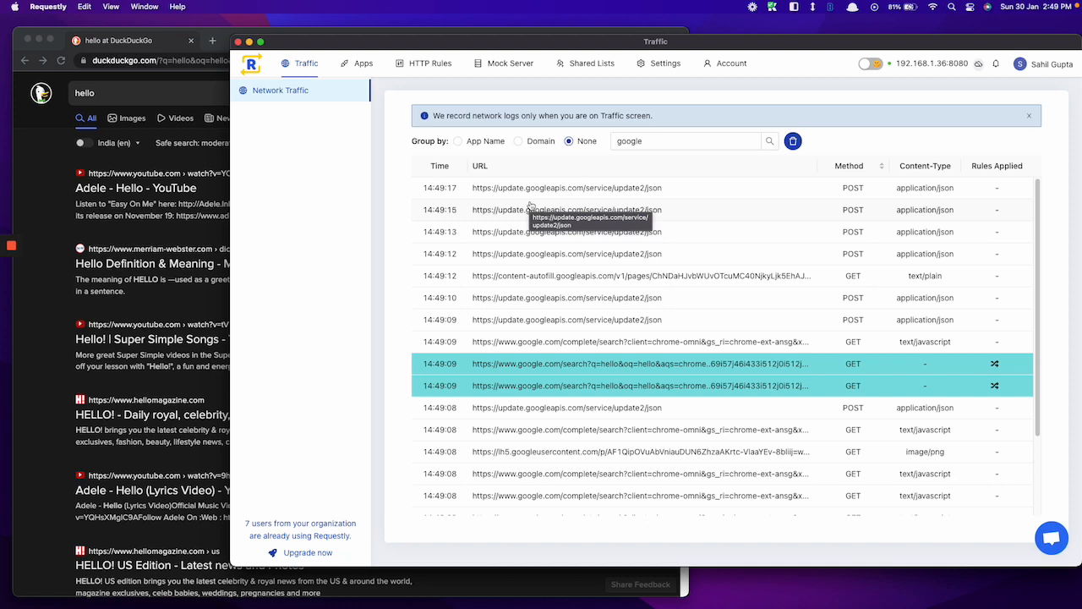
mouse_move(552, 198)
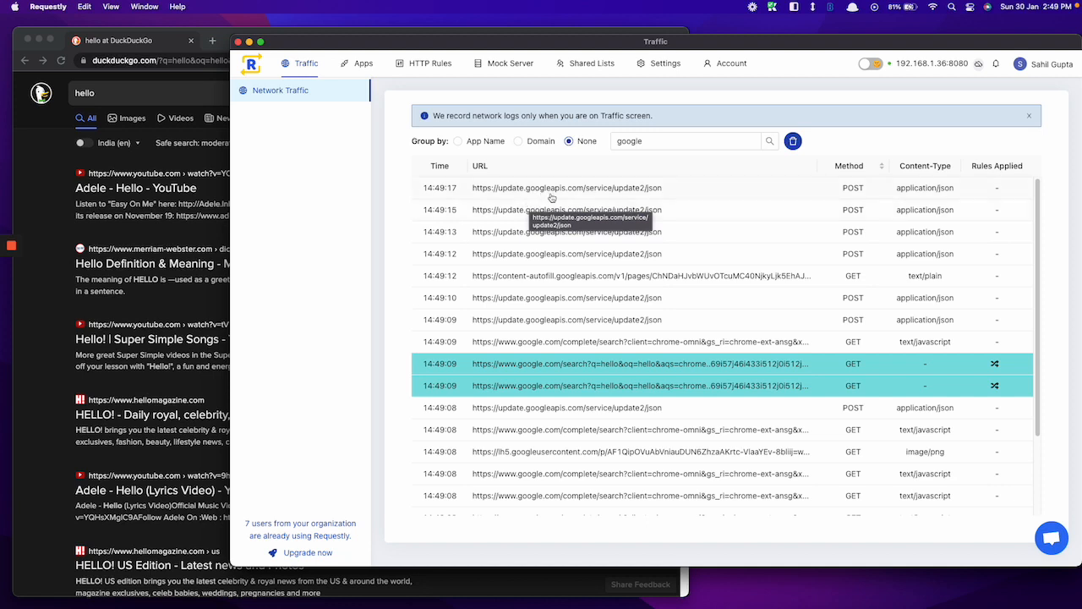
mouse_move(364, 115)
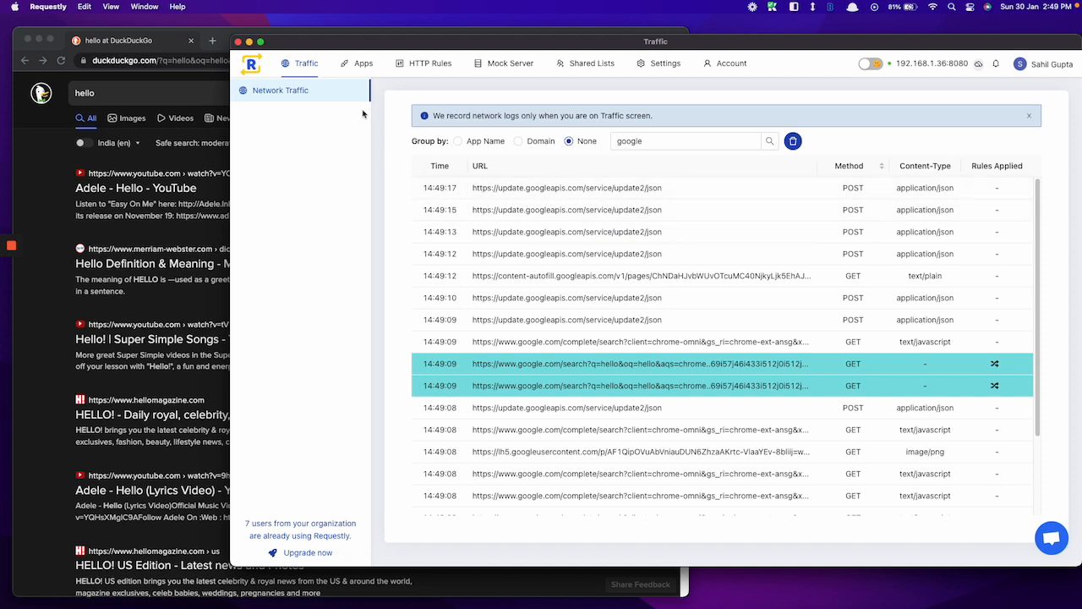
left_click(792, 140)
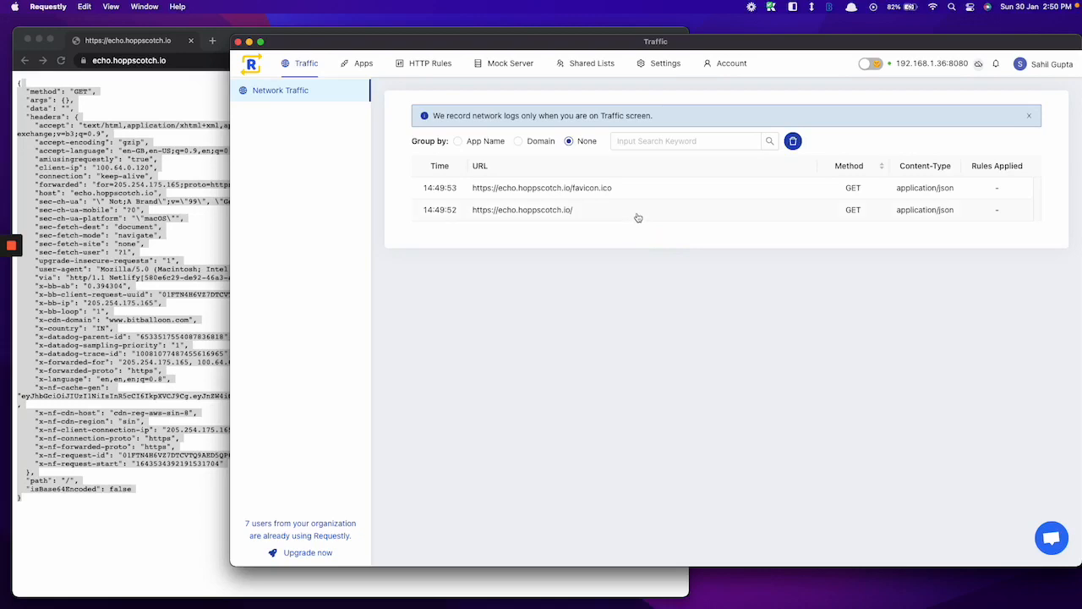
Edit the echo.hoppscotch.io response preview data to 'testing 123' and save it as a rule
left_click(521, 209)
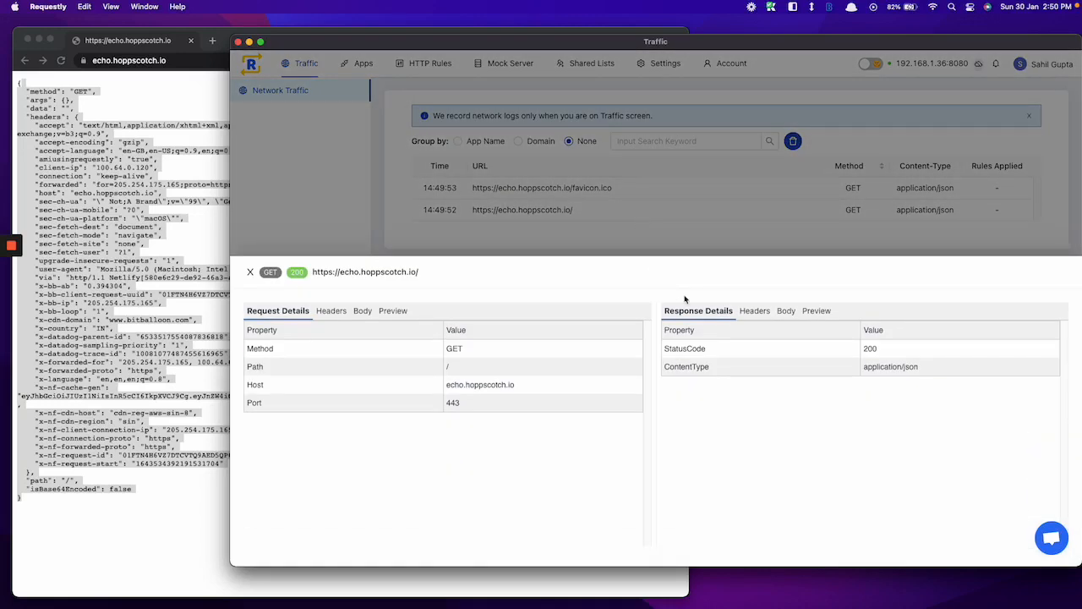
left_click(816, 310)
type("POST")
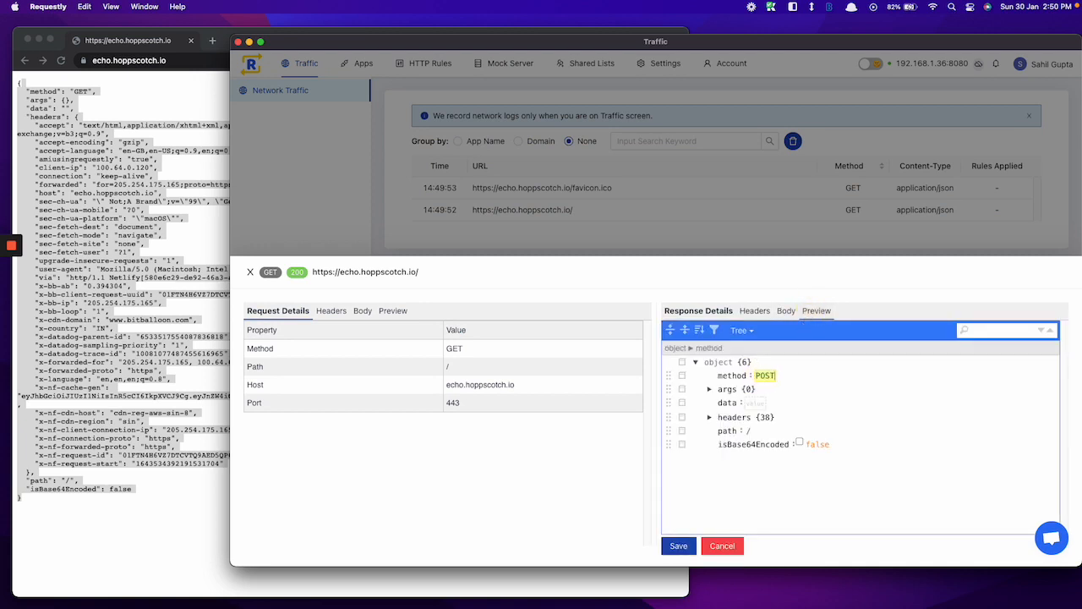
left_click(753, 402)
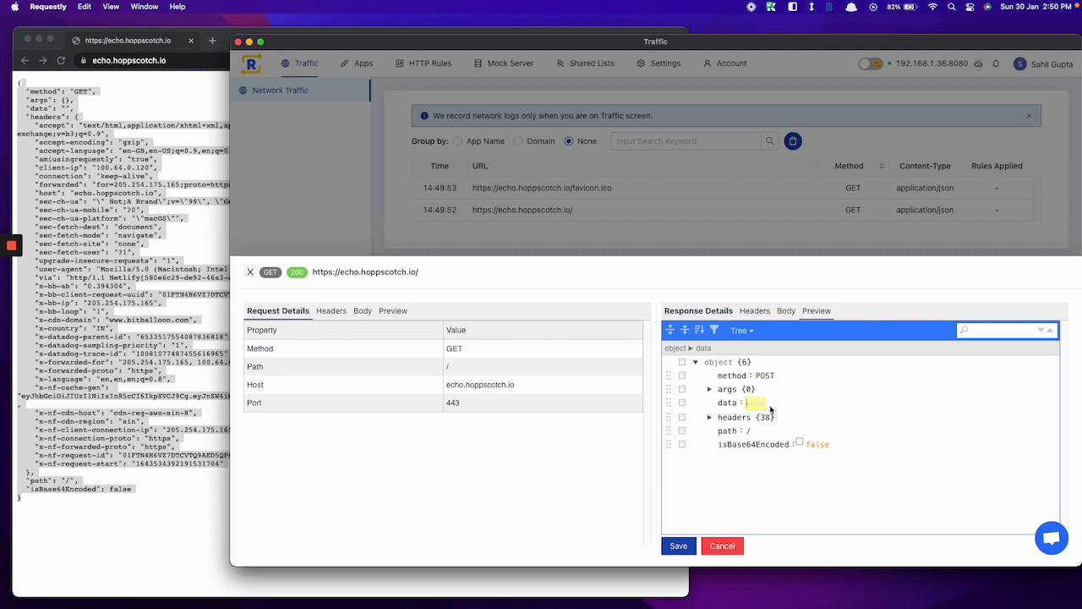
type("testing")
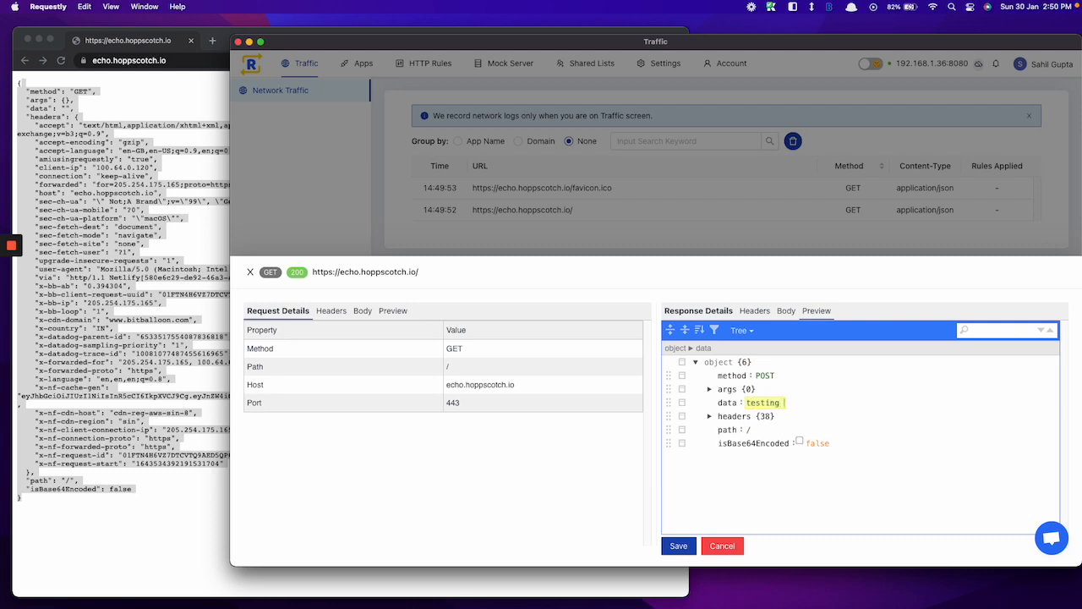
type("123")
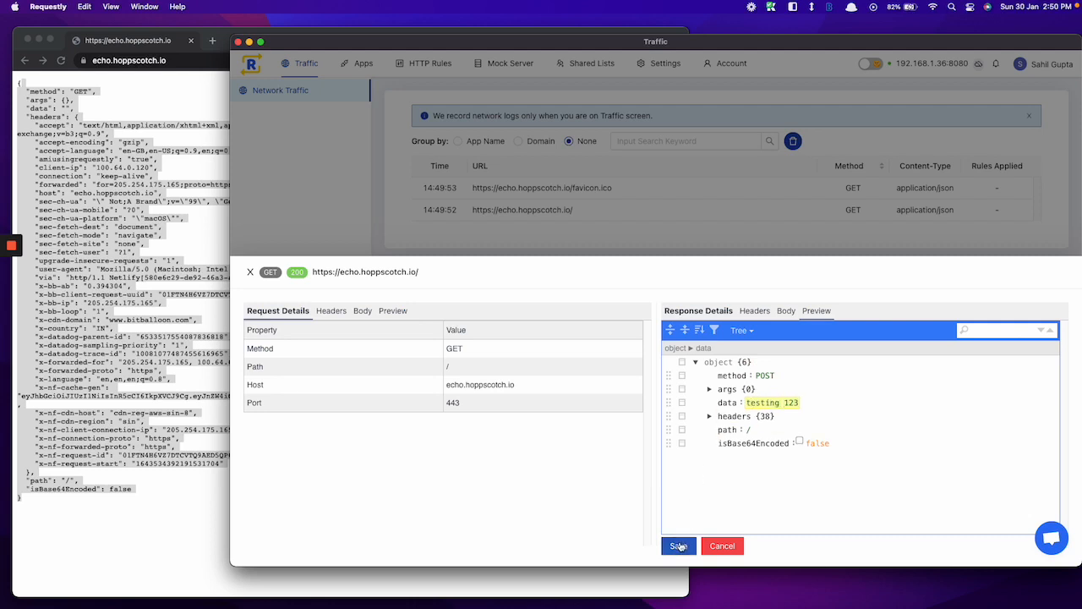
left_click(678, 545)
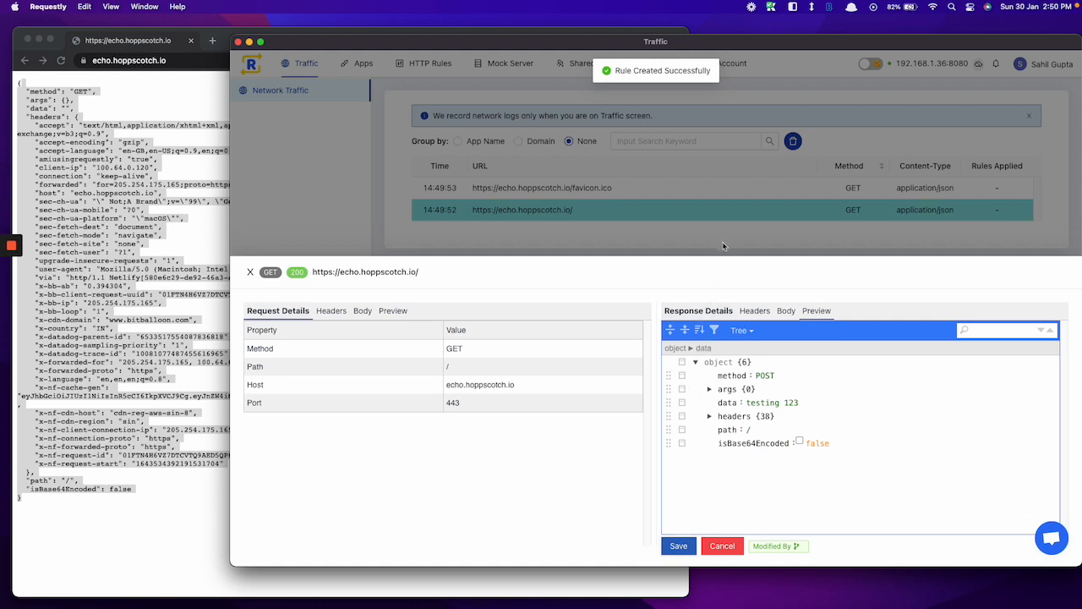
left_click(722, 545)
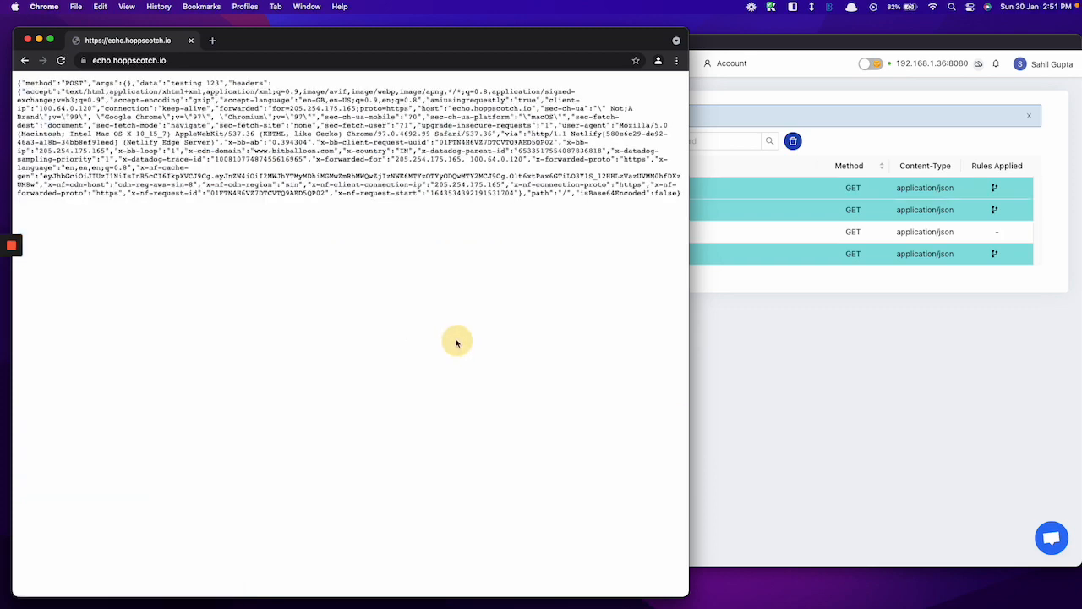
Reload echo.hoppscotch.io and highlight the modified data value 'testing 123'
double_click(74, 83)
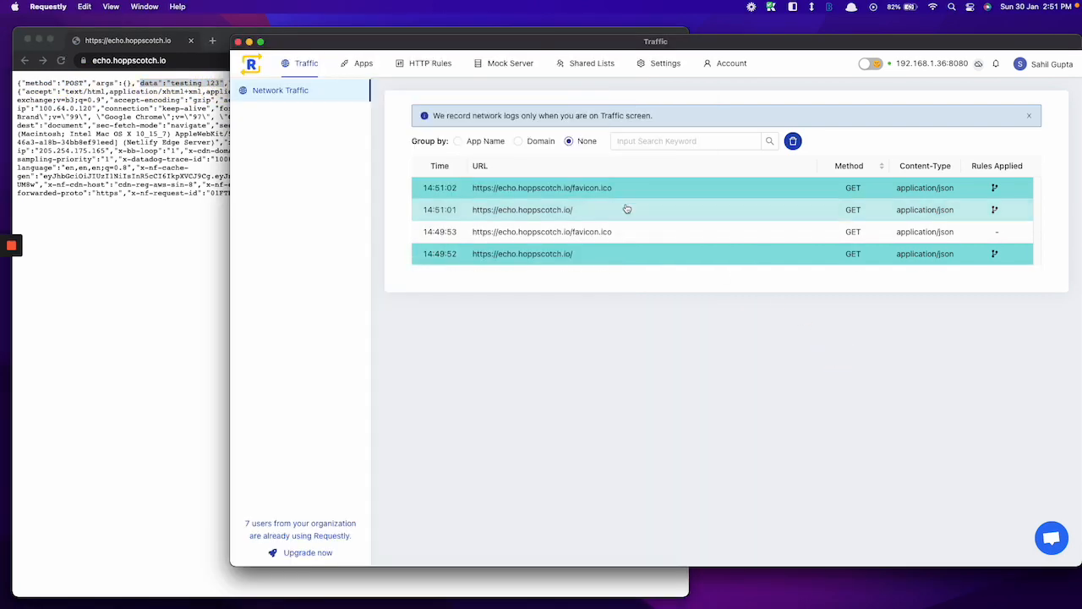
View the rule-applied echo.hoppscotch.io request's response preview, then switch back to Chrome
left_click(522, 209)
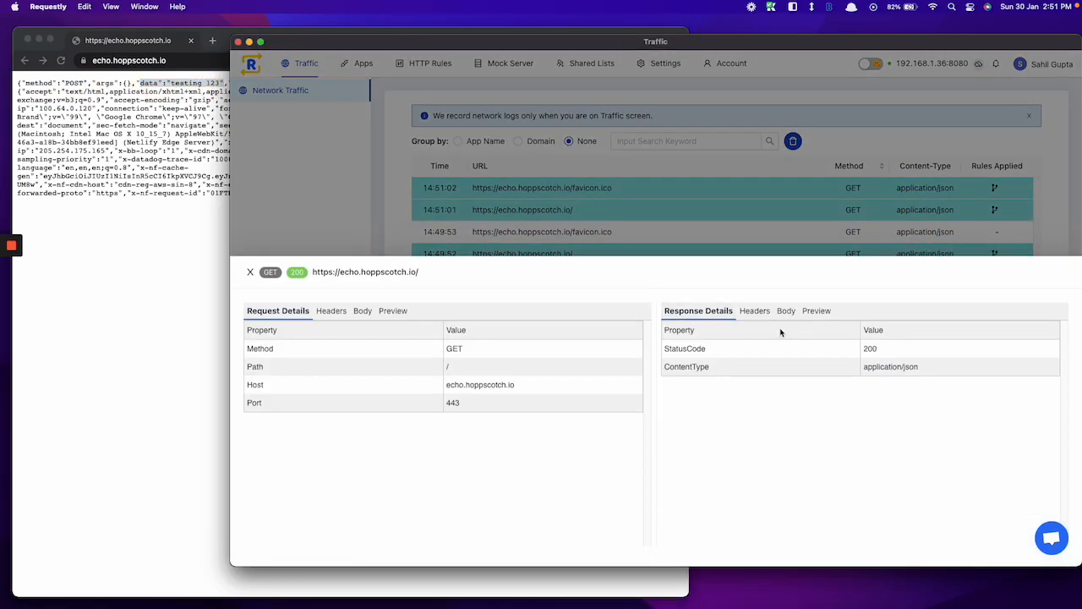
left_click(816, 310)
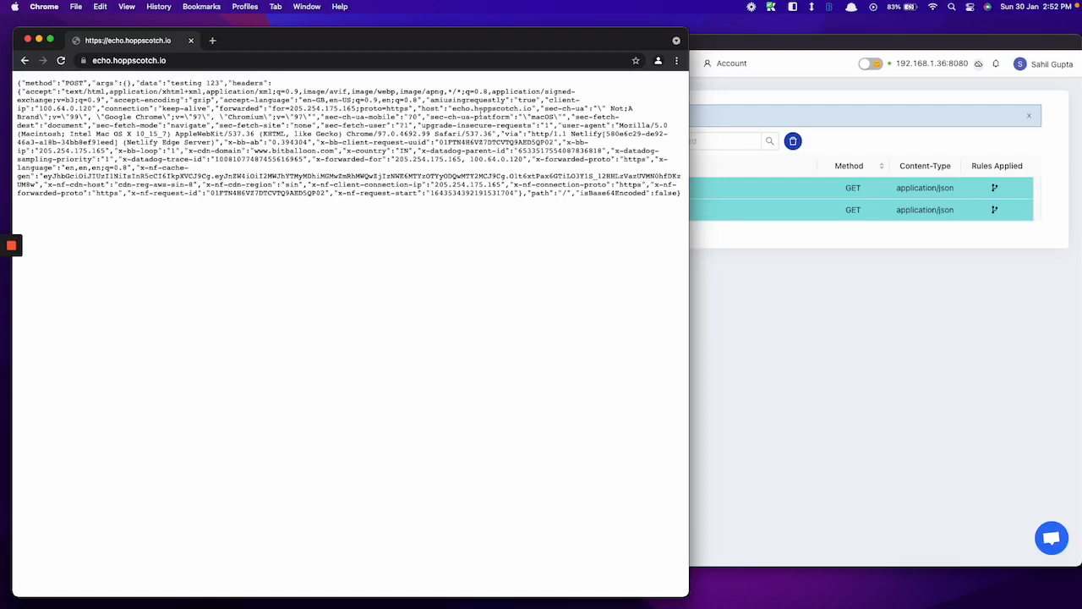
mouse_move(124, 456)
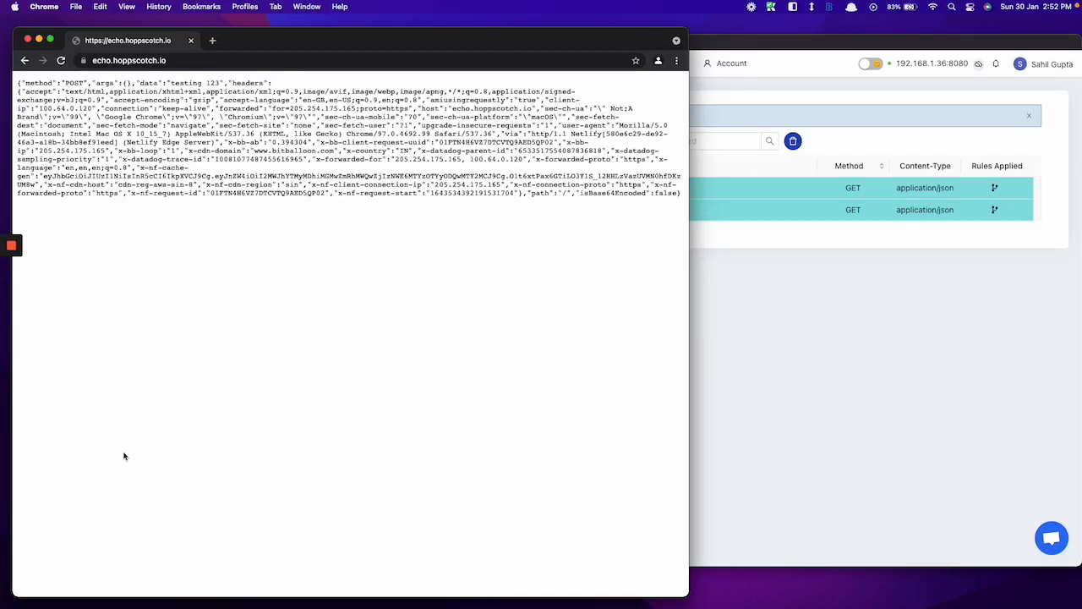